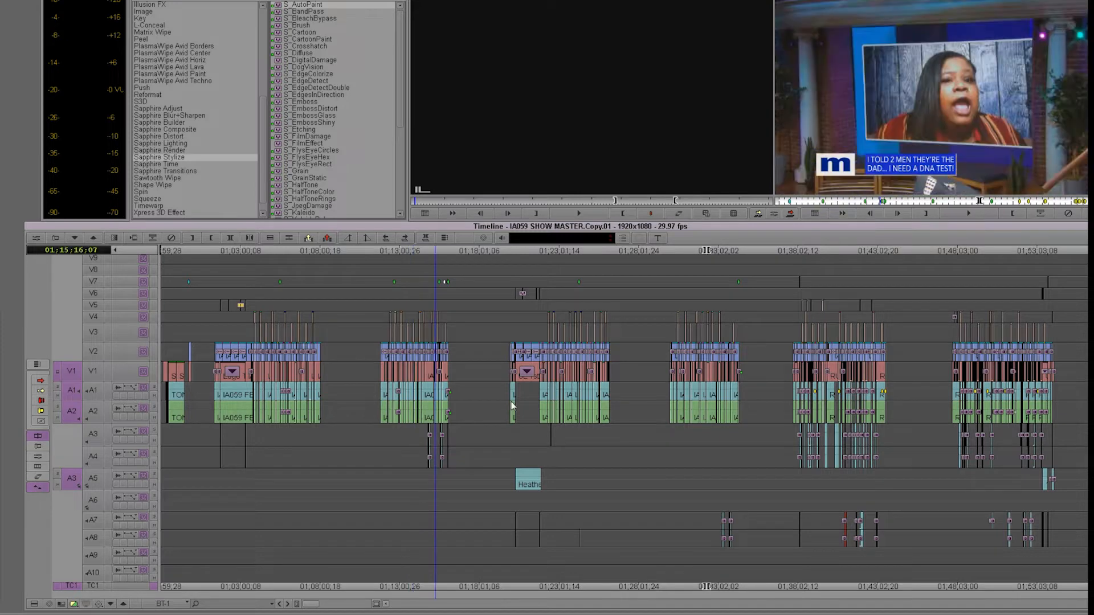
{"action": "mouse_move", "coordinate": [556, 415]}
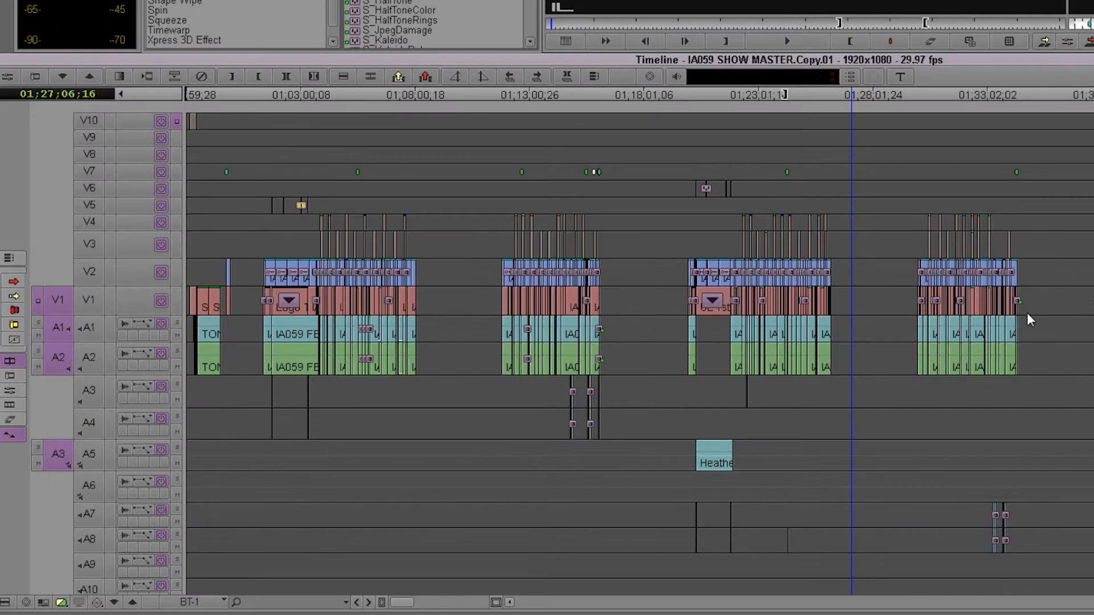
- Zoom in and park the position indicator near 01;17;41;03 in the break gap
{"action": "left_click", "coordinate": [693, 94]}
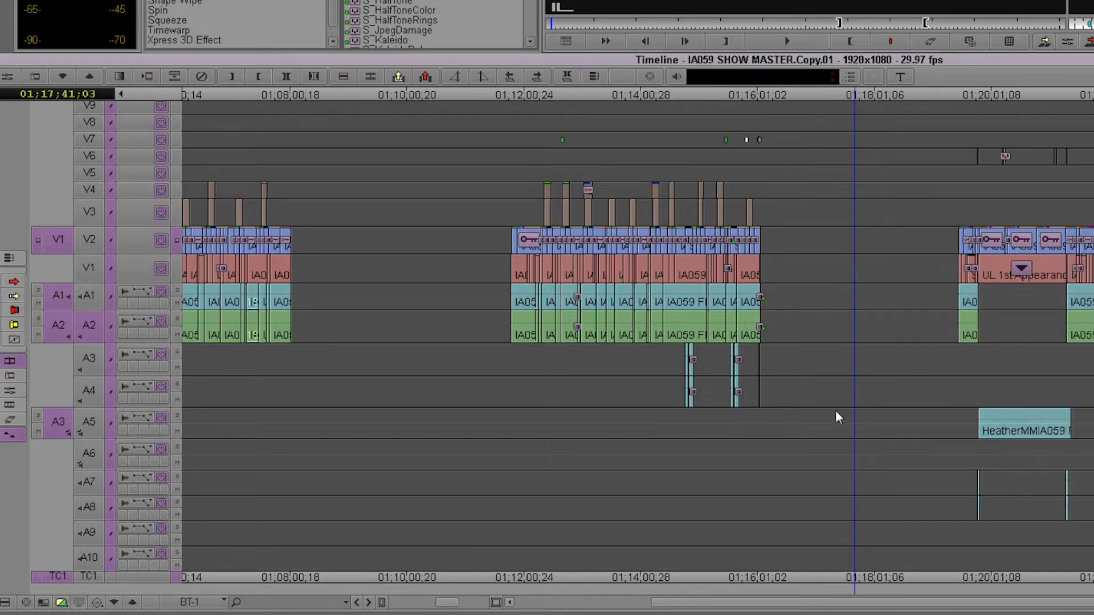
{"action": "mouse_move", "coordinate": [112, 431]}
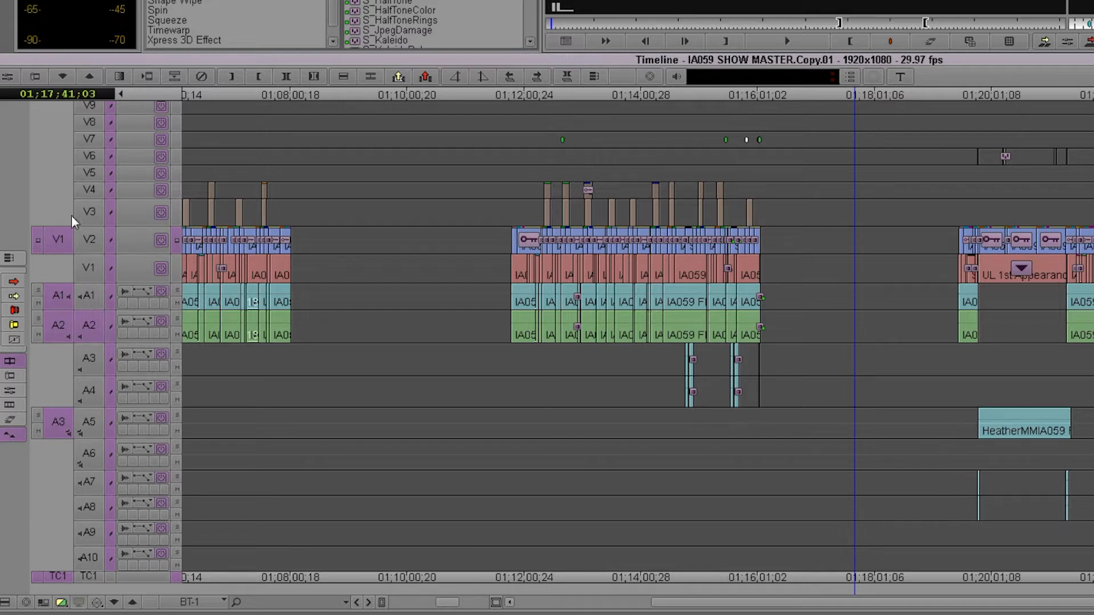
{"action": "mouse_move", "coordinate": [84, 294]}
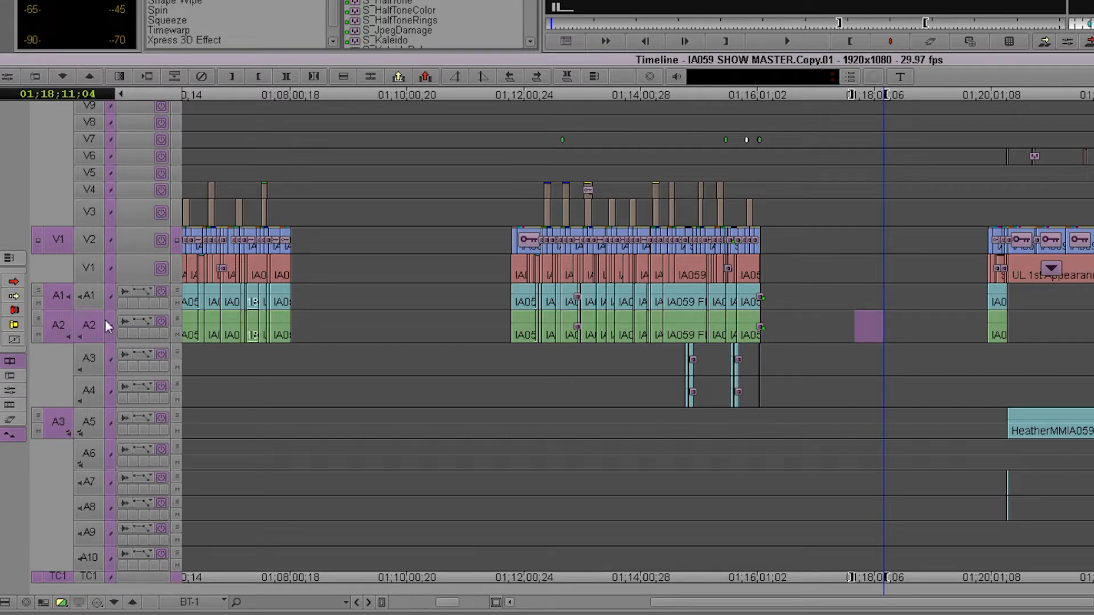
{"action": "mouse_move", "coordinate": [103, 587]}
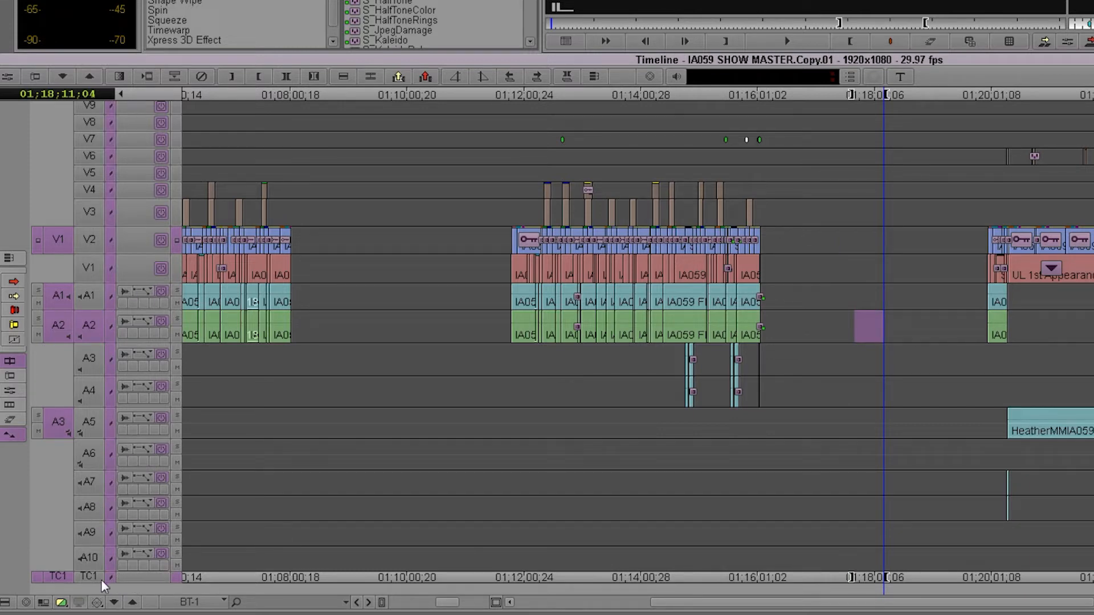
{"action": "mouse_move", "coordinate": [114, 583]}
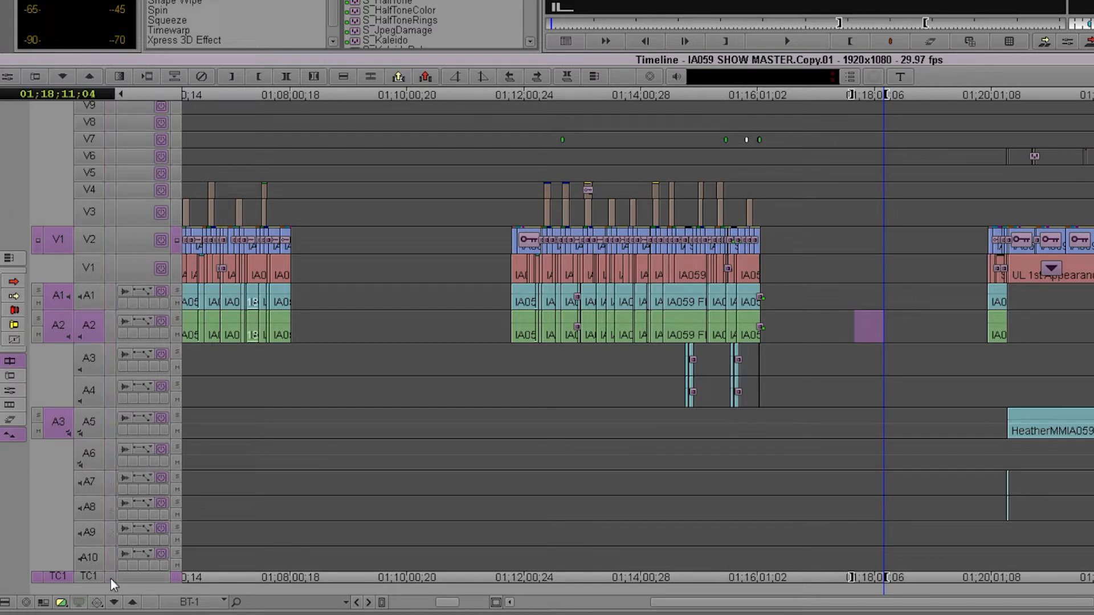
{"action": "mouse_move", "coordinate": [429, 332]}
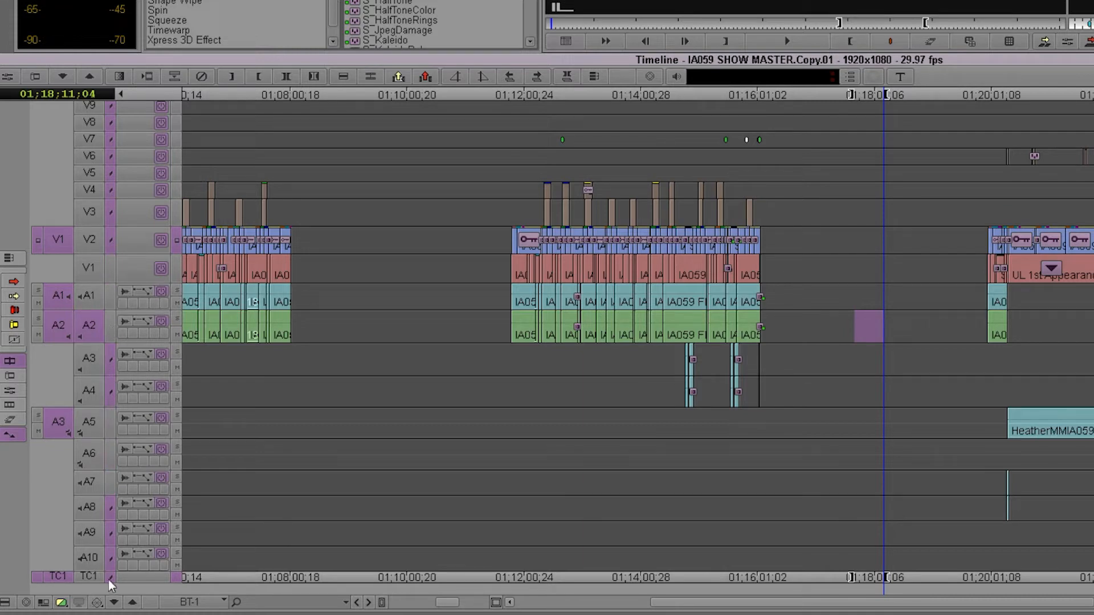
{"action": "mouse_move", "coordinate": [882, 413]}
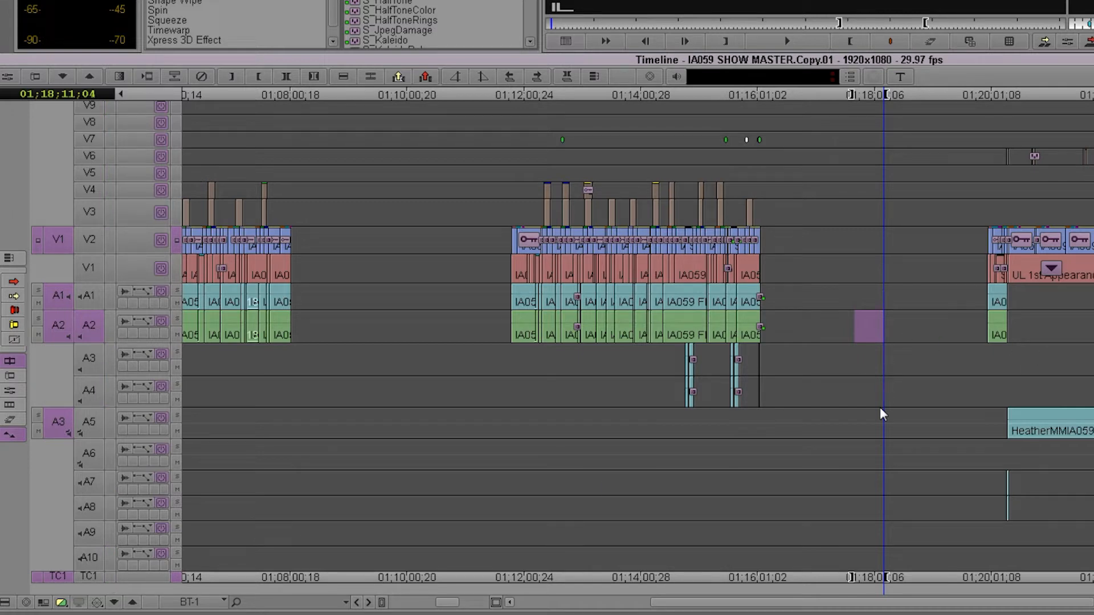
{"action": "mouse_move", "coordinate": [799, 423]}
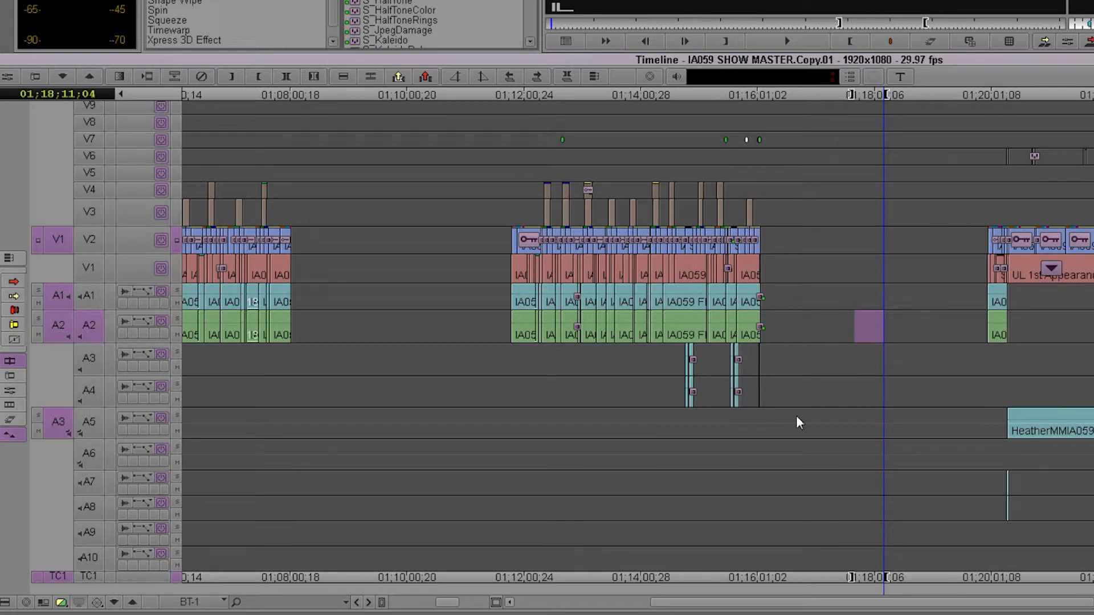
{"action": "mouse_move", "coordinate": [124, 485]}
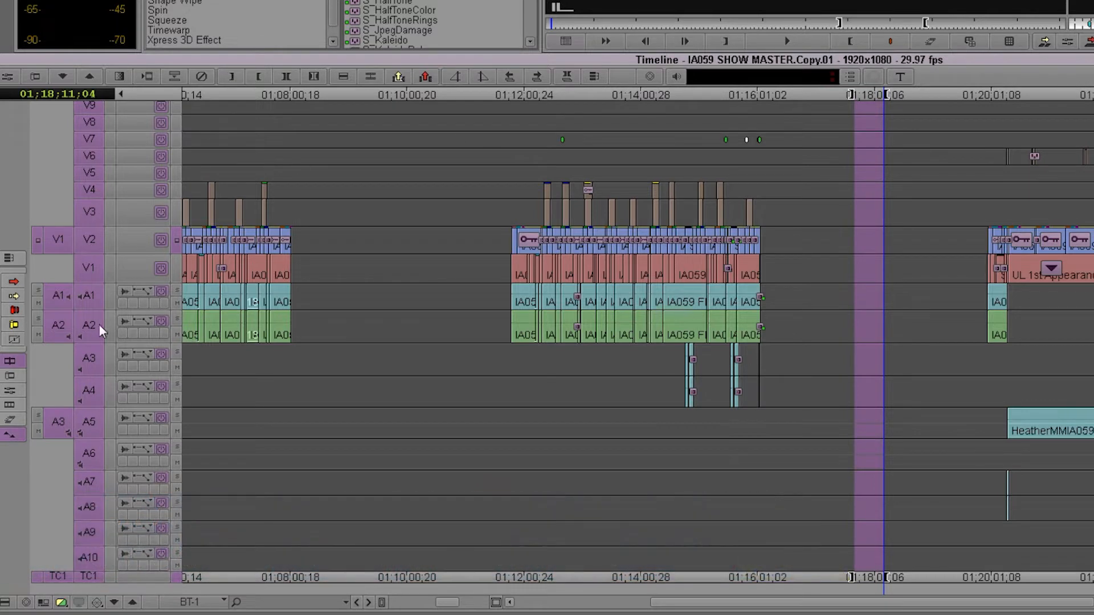
{"action": "mouse_move", "coordinate": [957, 402]}
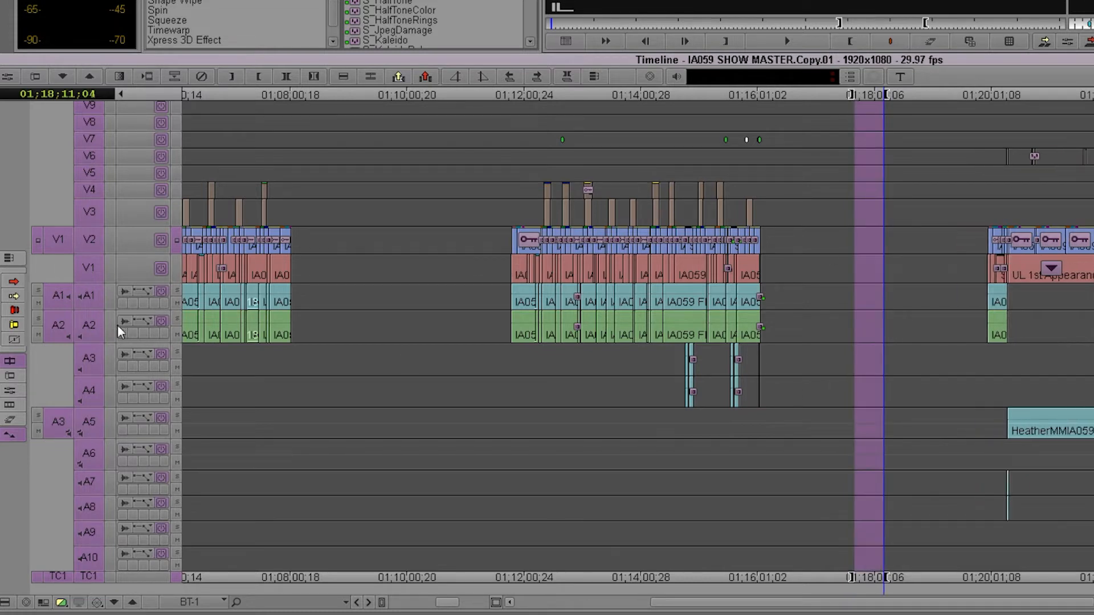
{"action": "mouse_move", "coordinate": [90, 332]}
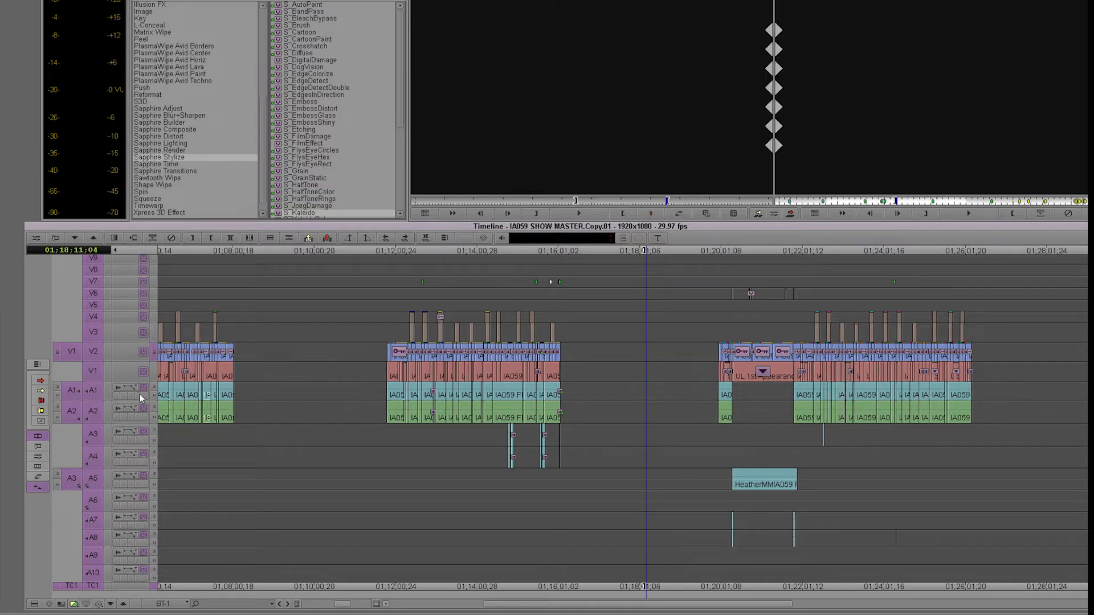
{"action": "mouse_move", "coordinate": [454, 422]}
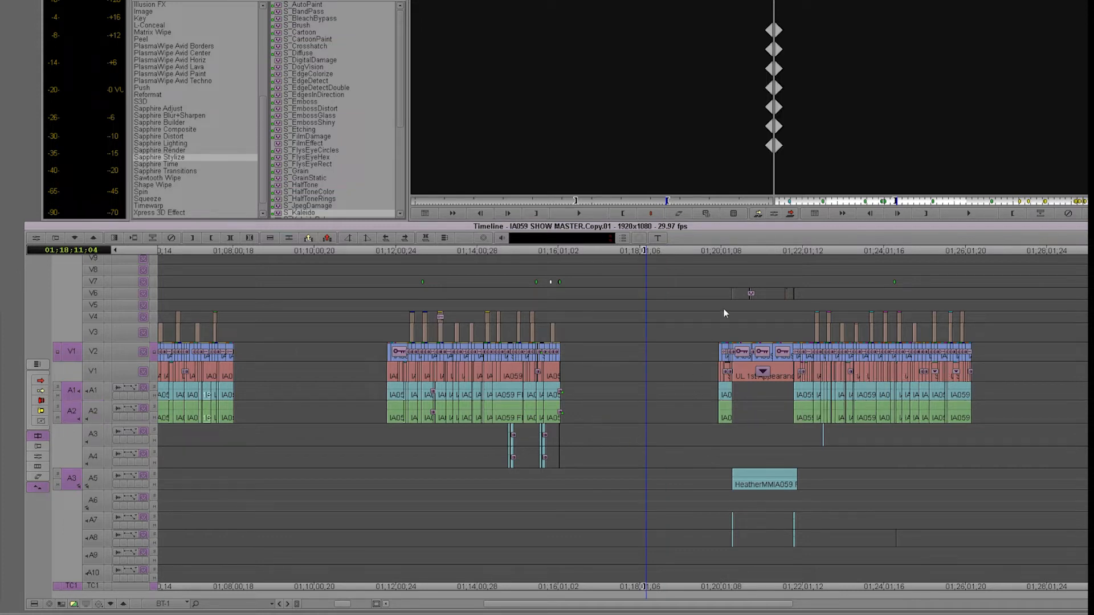
{"action": "mouse_move", "coordinate": [772, 433]}
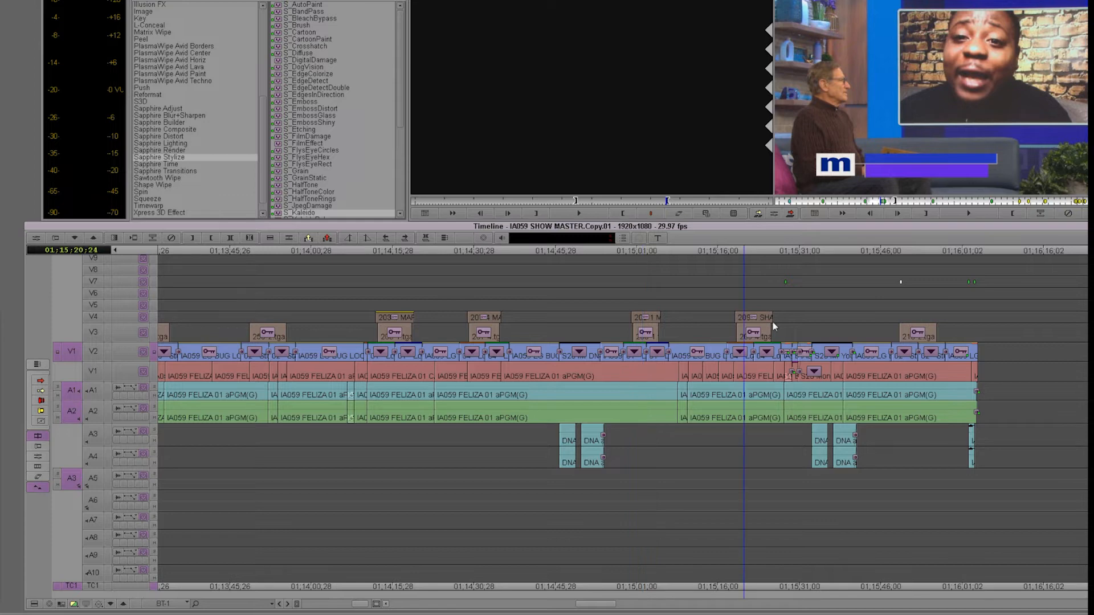
{"action": "mouse_move", "coordinate": [638, 372]}
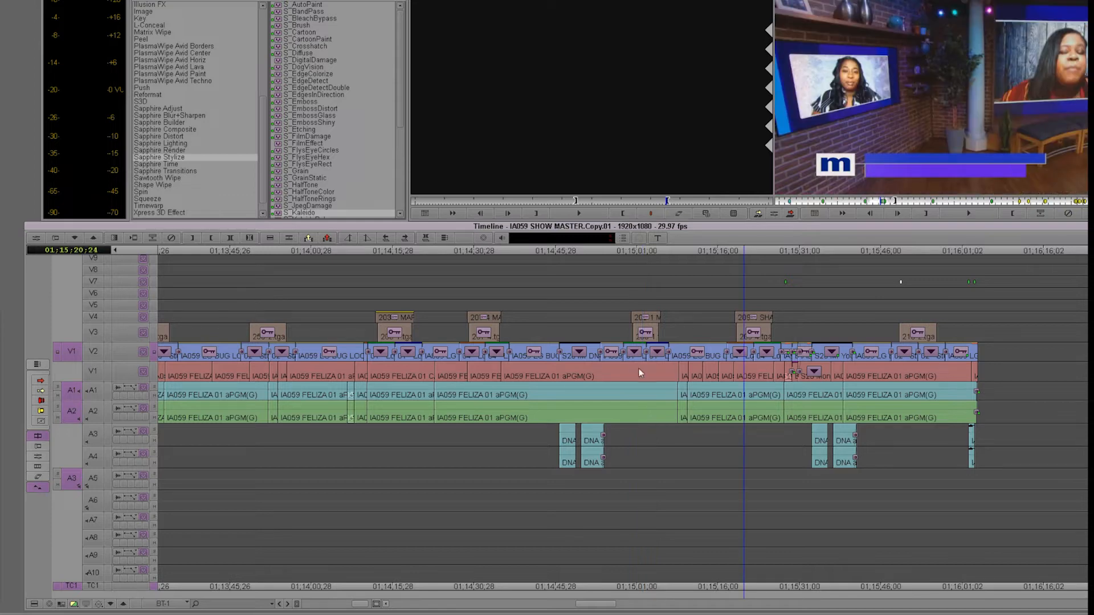
{"action": "mouse_move", "coordinate": [642, 363]}
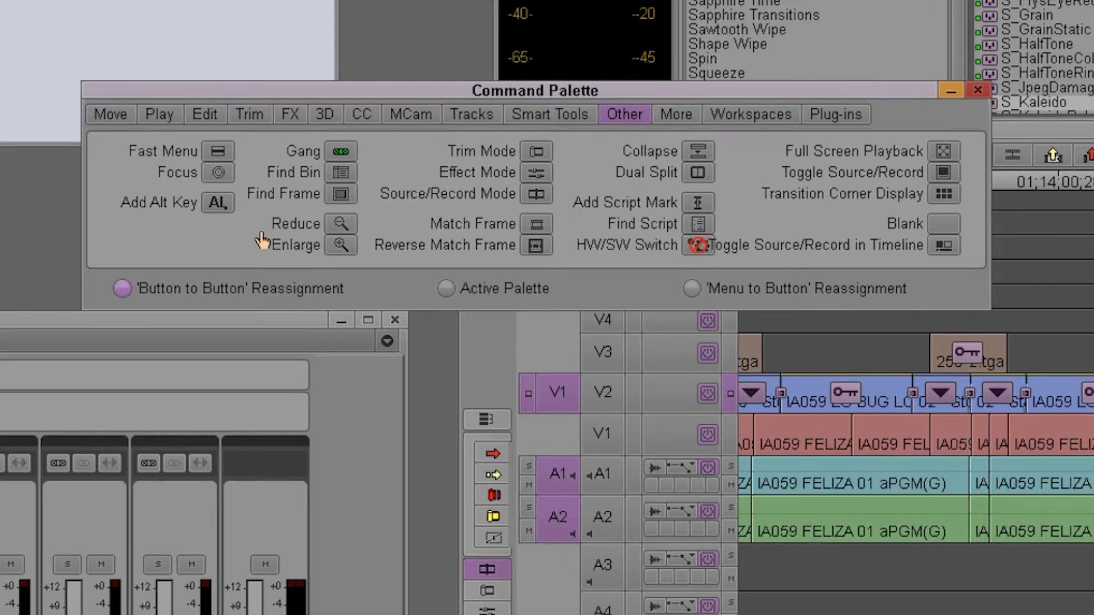
{"action": "mouse_move", "coordinate": [223, 185]}
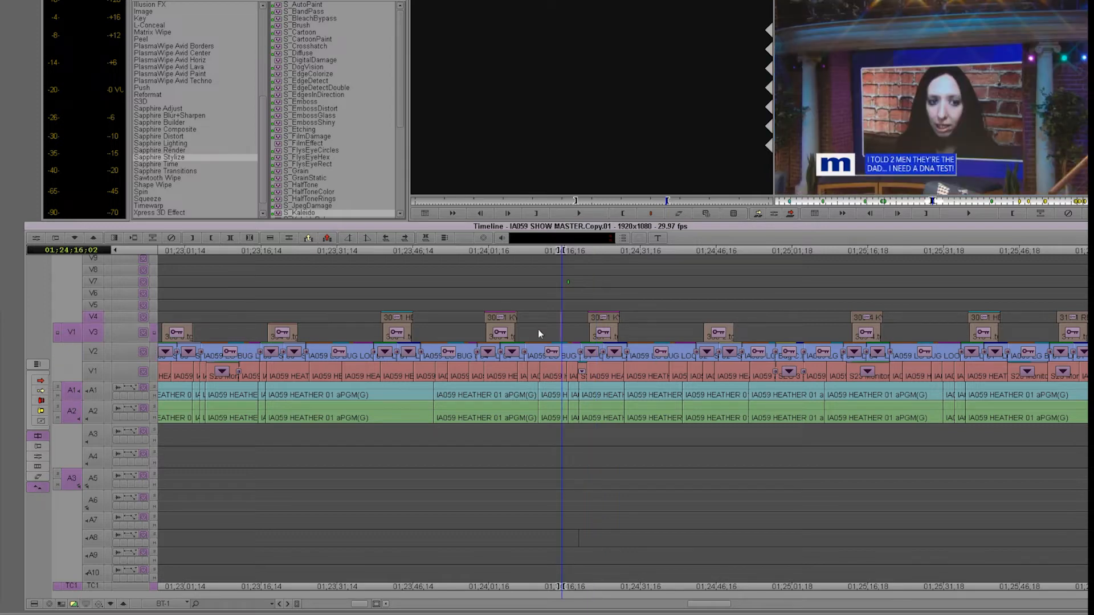
{"action": "mouse_move", "coordinate": [561, 338]}
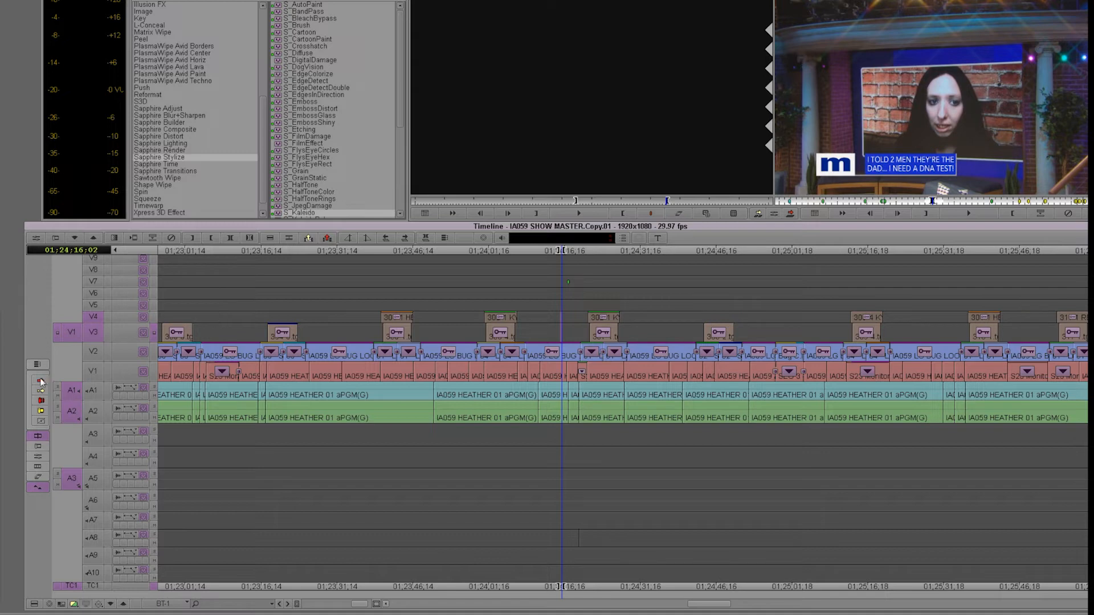
- Zoom tightly into the HEATHER segment near 01;24, showing the KYLE & HEATHER graphic on V3
{"action": "left_click", "coordinate": [38, 382]}
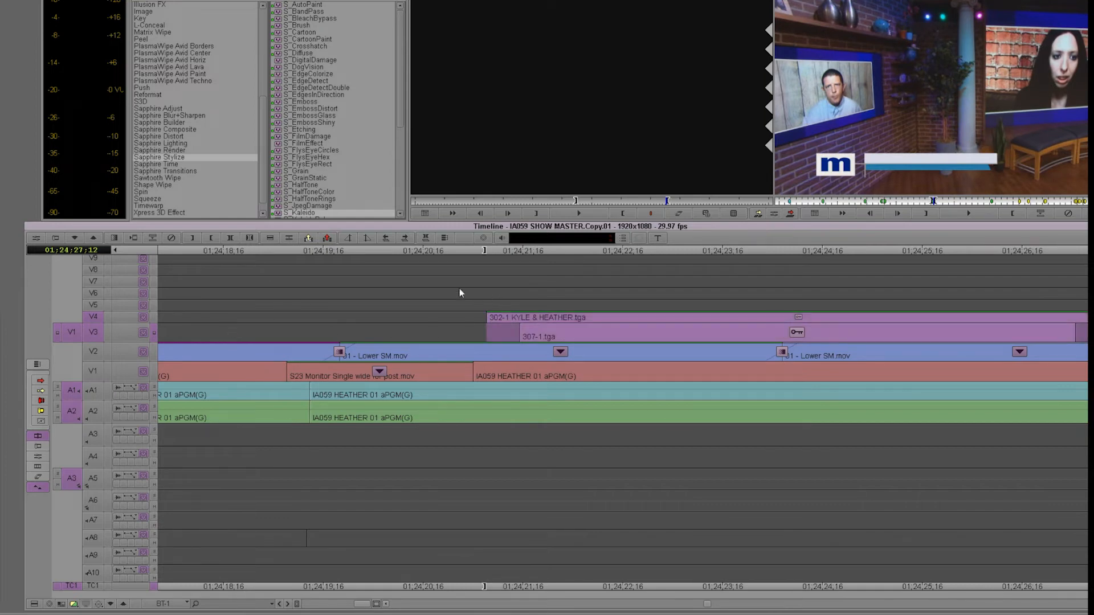
{"action": "mouse_move", "coordinate": [488, 268]}
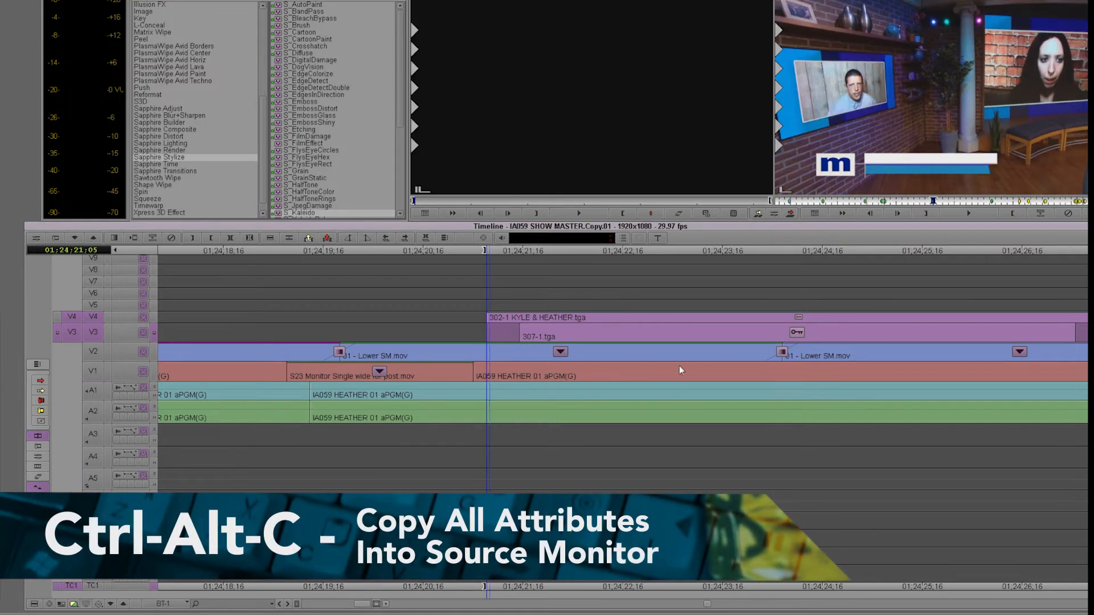
{"action": "mouse_move", "coordinate": [748, 324]}
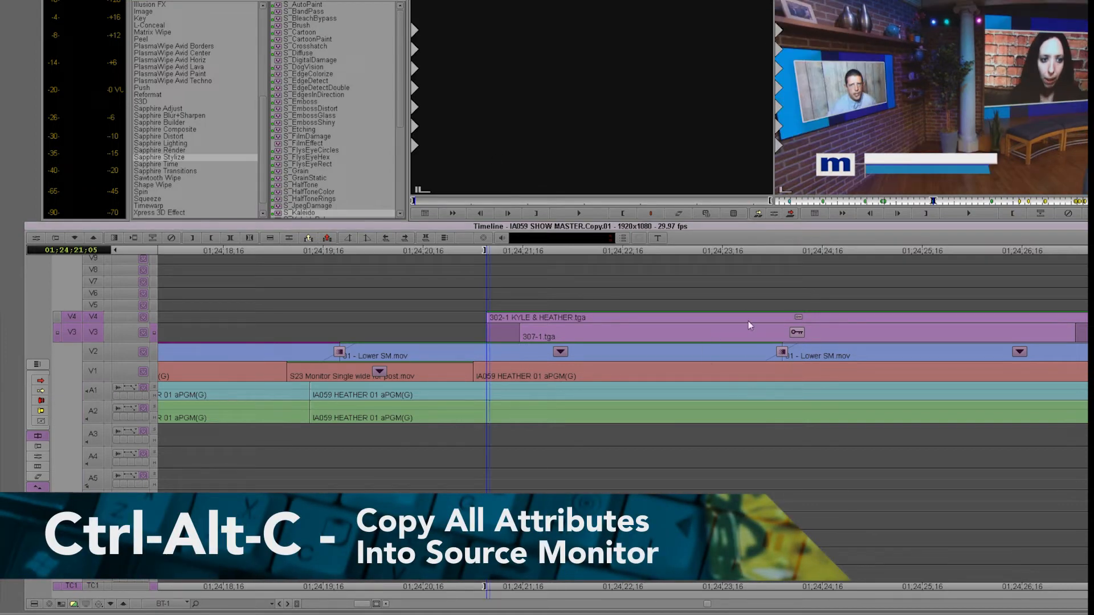
{"action": "mouse_move", "coordinate": [480, 286]}
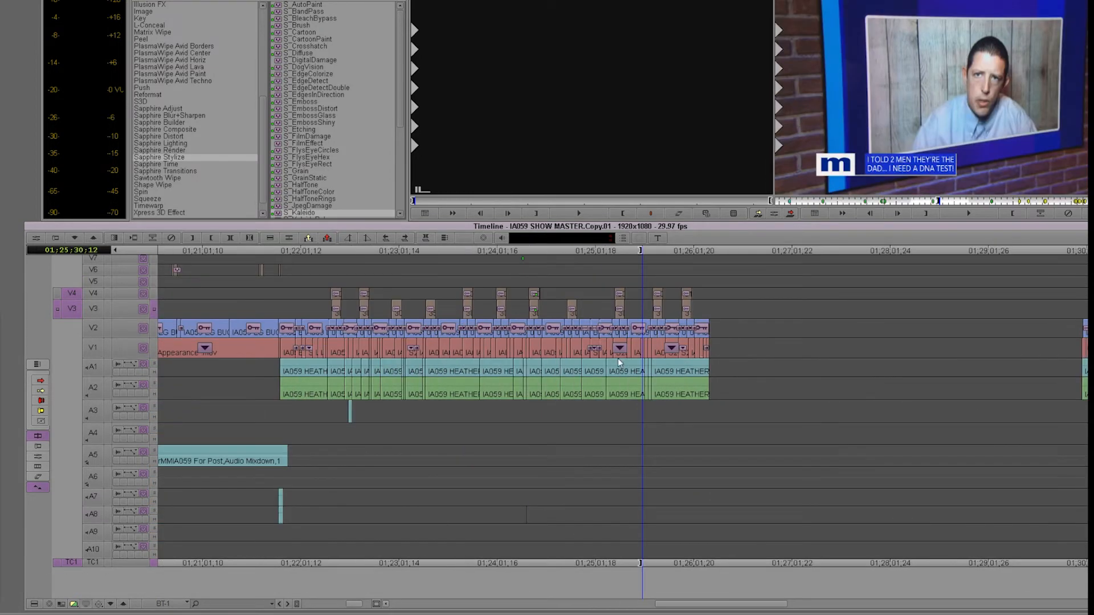
{"action": "mouse_move", "coordinate": [631, 351]}
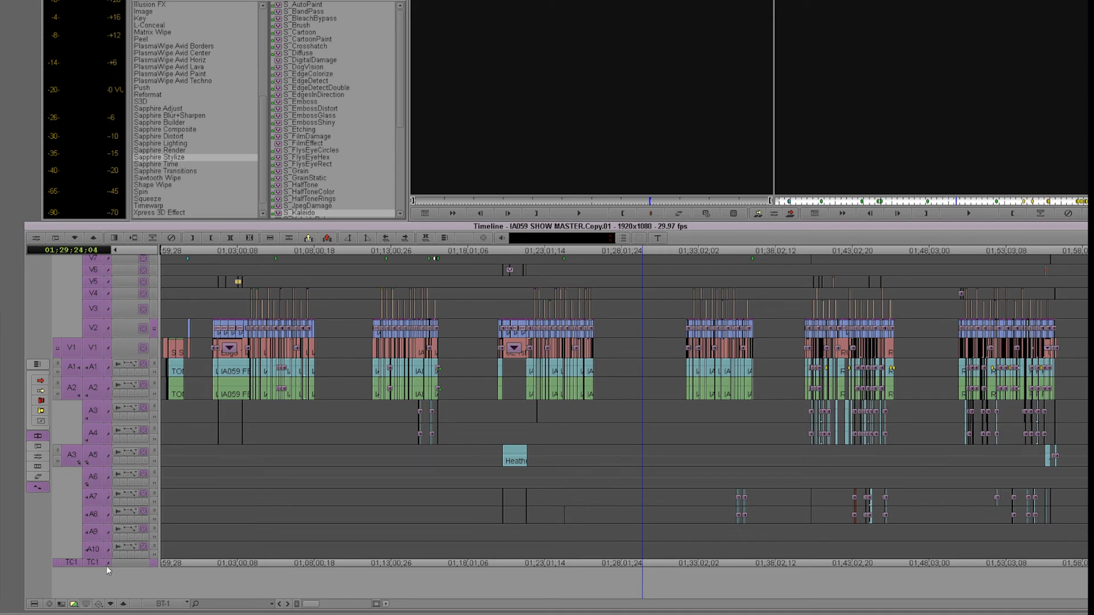
- Zoom the timeline fully out and park near 01;18;01 in the break gap
{"action": "left_click", "coordinate": [616, 372]}
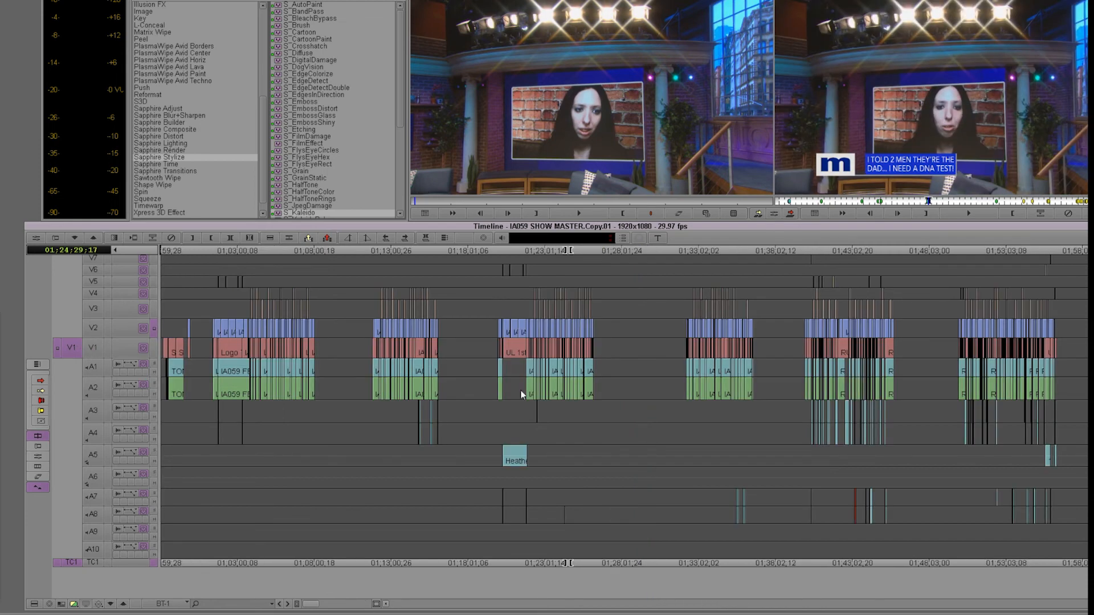
{"action": "left_click", "coordinate": [466, 252]}
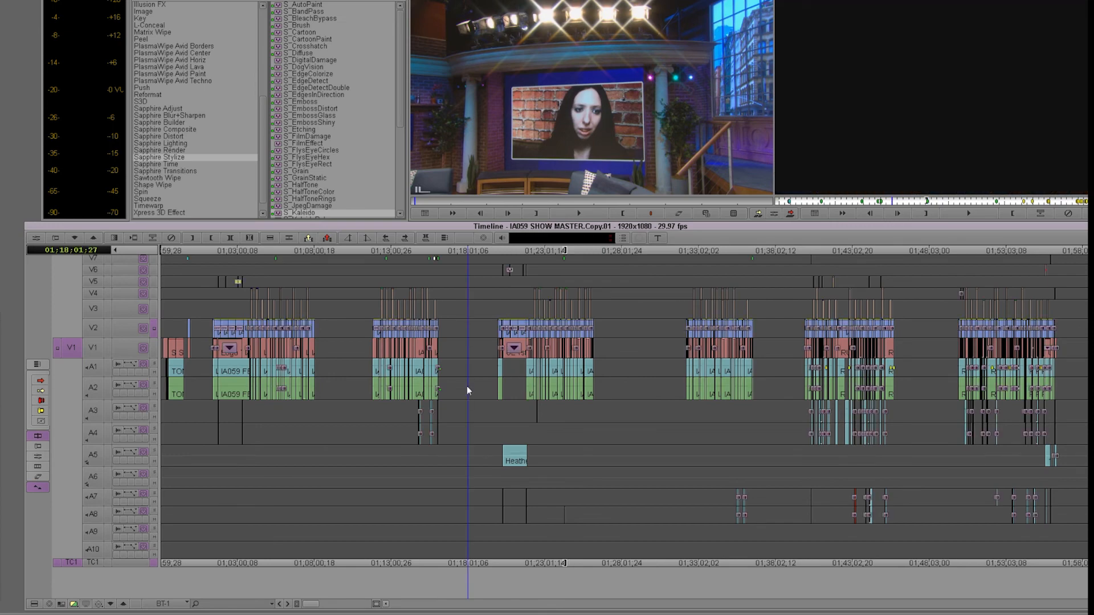